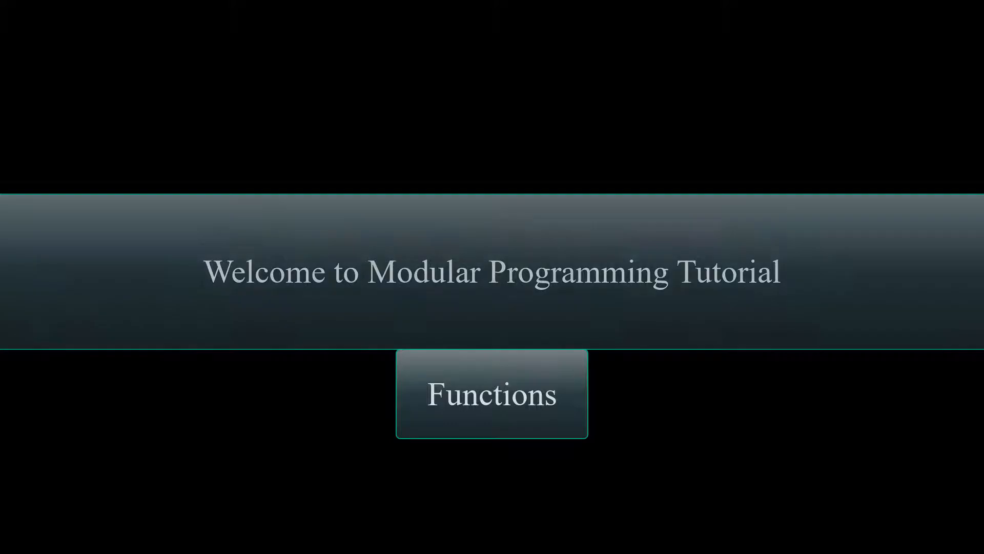
Step: Start the program and scroll down through the code while it runs
{"action": "left_click", "coordinate": [492, 394]}
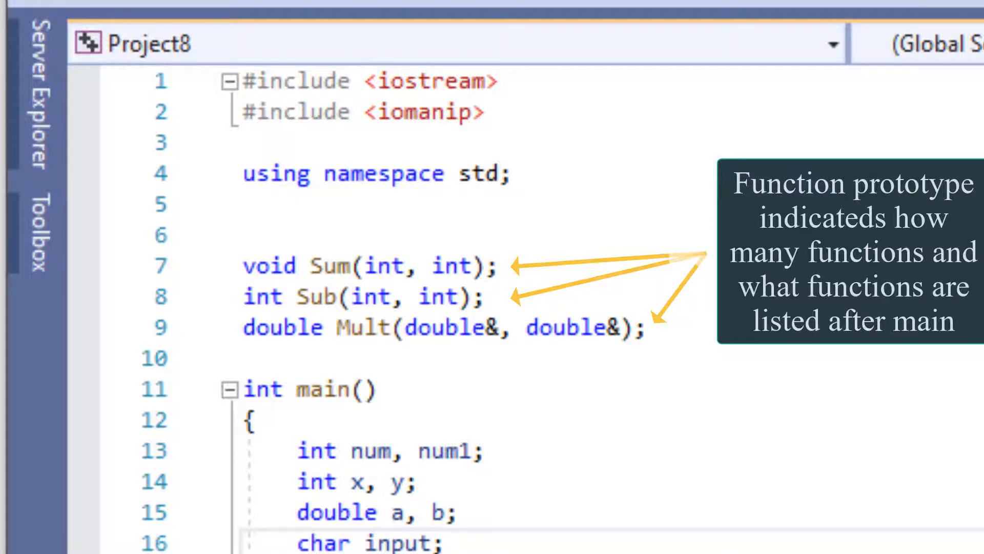
{"action": "scroll", "scroll_direction": "down", "scroll_amount": 3}
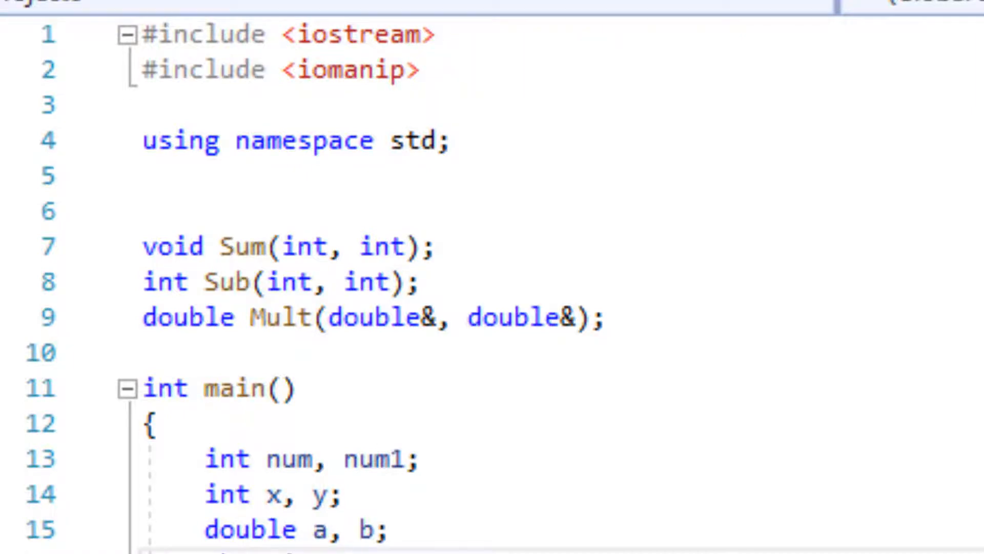
{"action": "scroll", "scroll_direction": "down", "scroll_amount": 3}
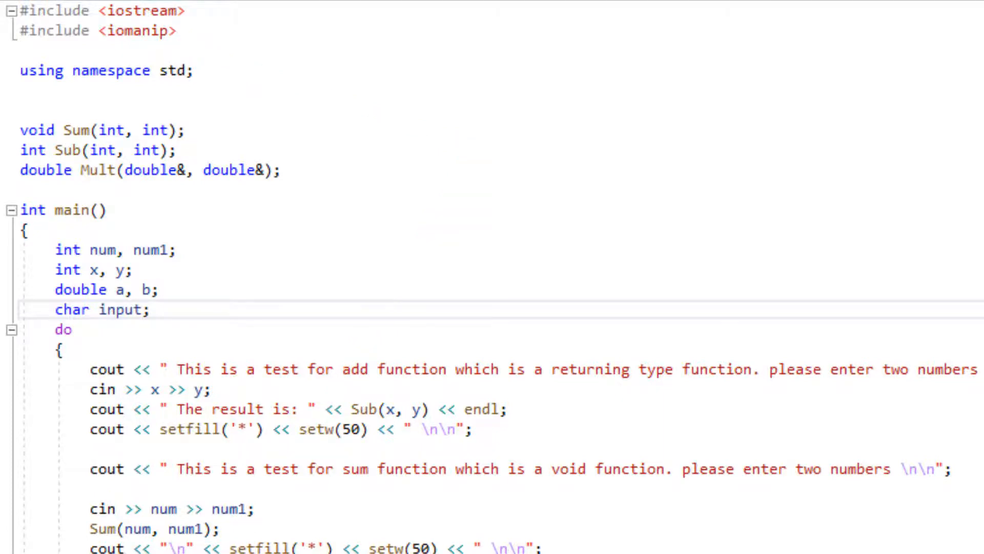
{"action": "scroll", "scroll_direction": "down", "scroll_amount": 3}
{"action": "type", "text": "sub"}
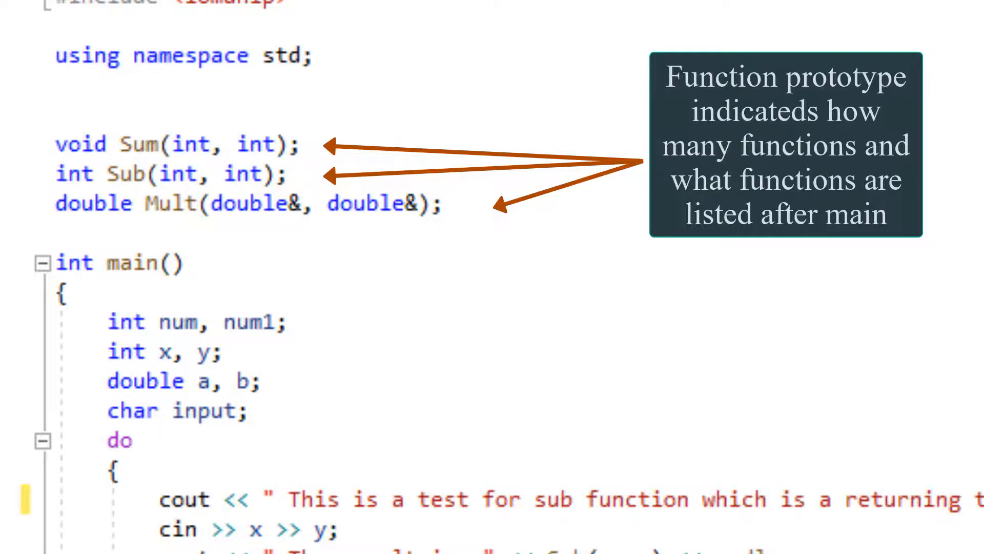
{"action": "scroll", "scroll_direction": "down", "scroll_amount": 3}
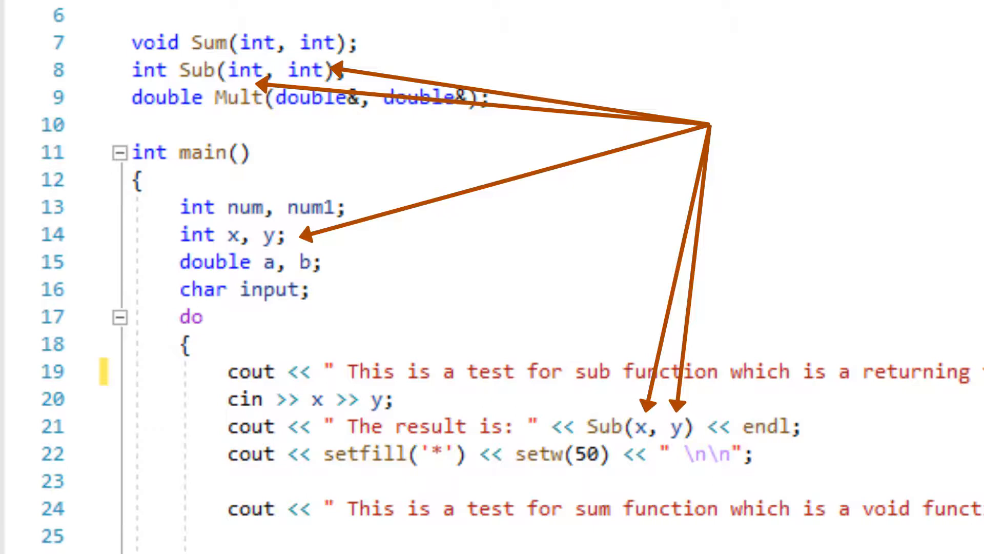
{"action": "scroll", "scroll_direction": "down", "scroll_amount": 3}
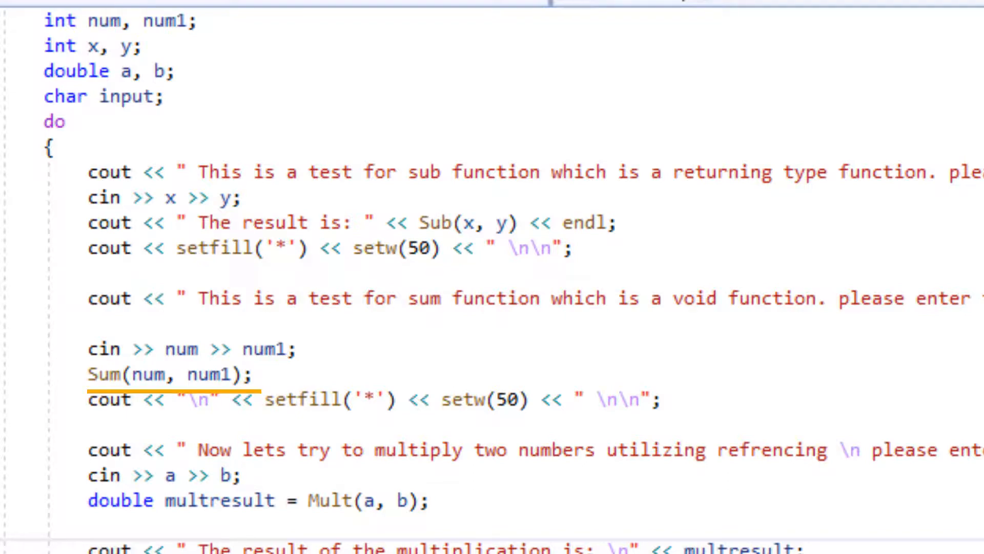
{"action": "scroll", "scroll_direction": "down", "scroll_amount": 3}
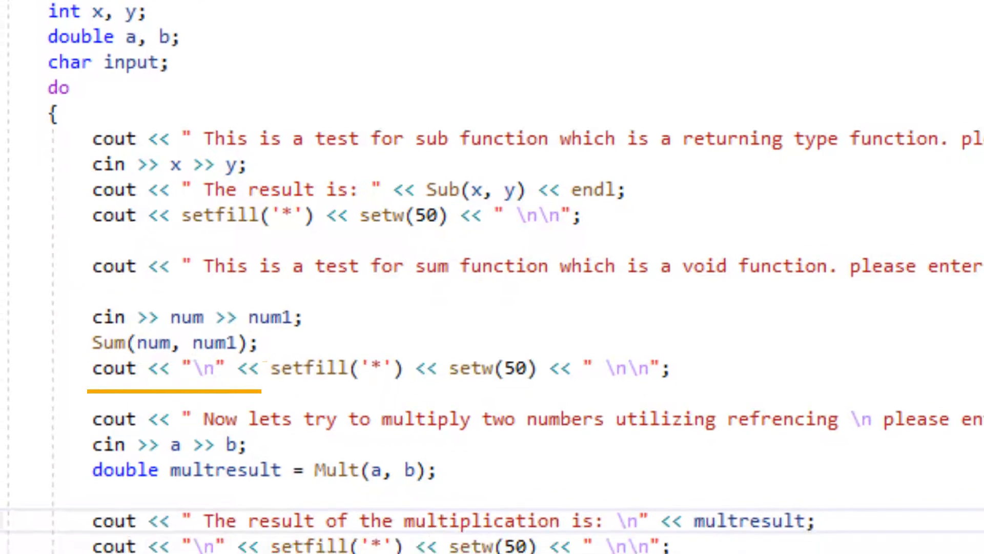
{"action": "scroll", "scroll_direction": "down", "scroll_amount": 3}
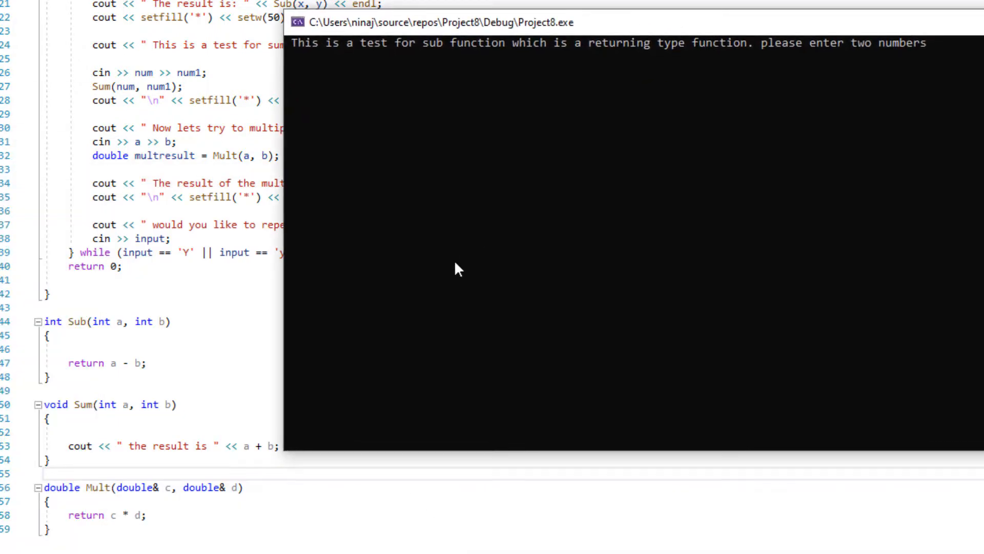
{"action": "mouse_move", "coordinate": [395, 231]}
{"action": "type", "text": "98"}
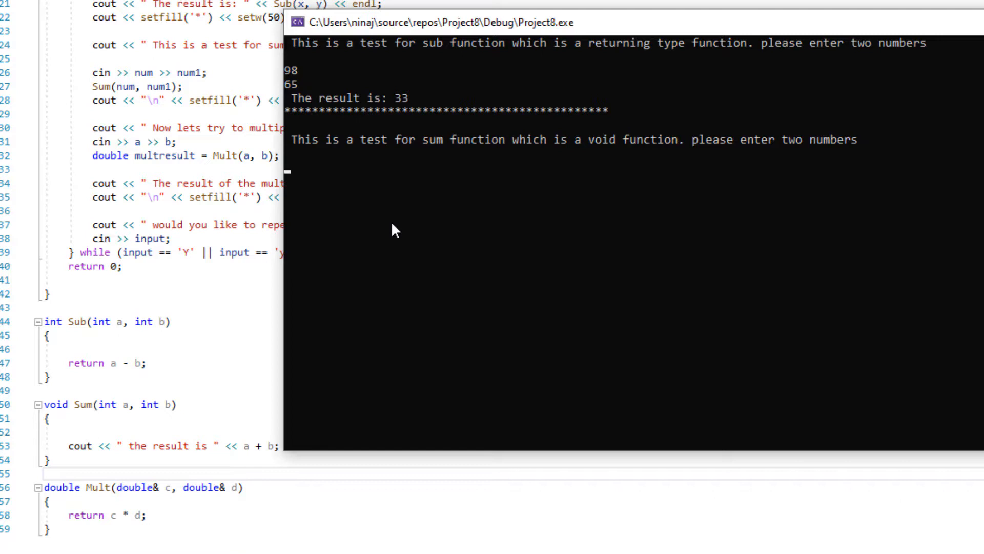
Step: Enter 58 and 65 at the console prompts, then close the console window
{"action": "type", "text": "58"}
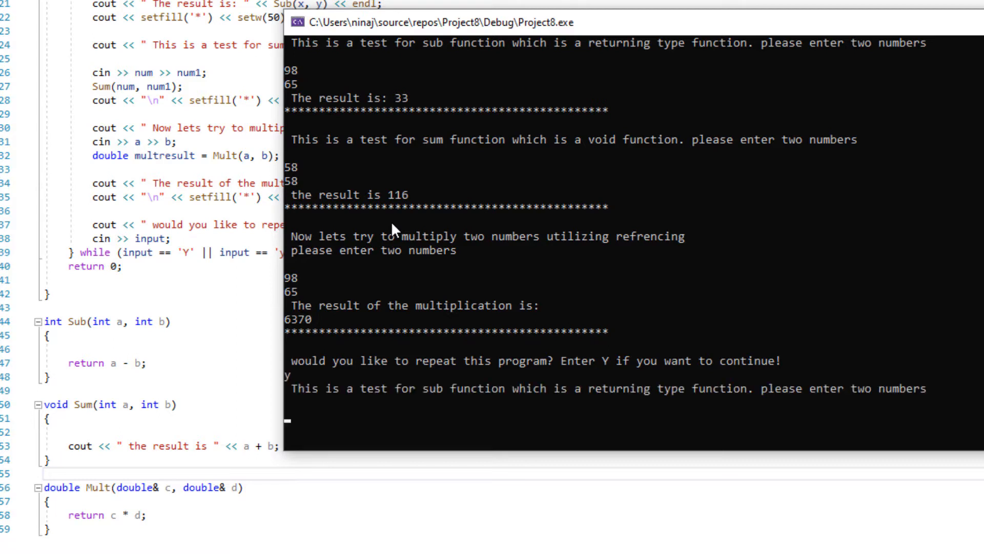
{"action": "type", "text": "65"}
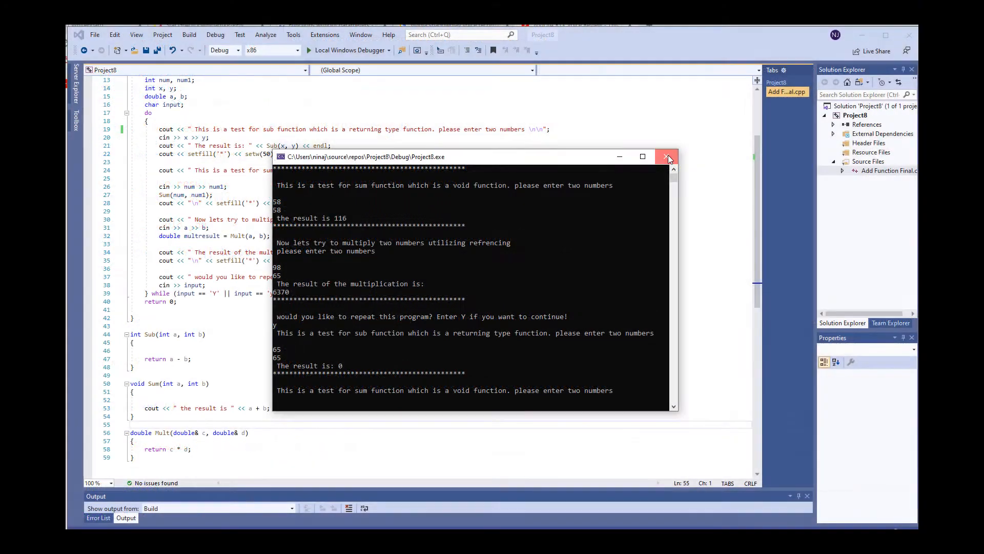
{"action": "left_click", "coordinate": [667, 156]}
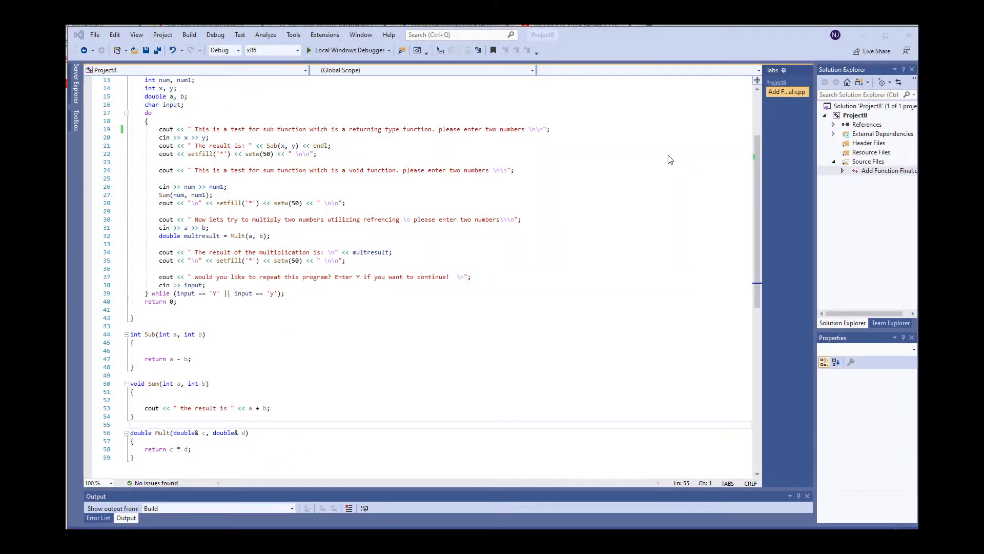